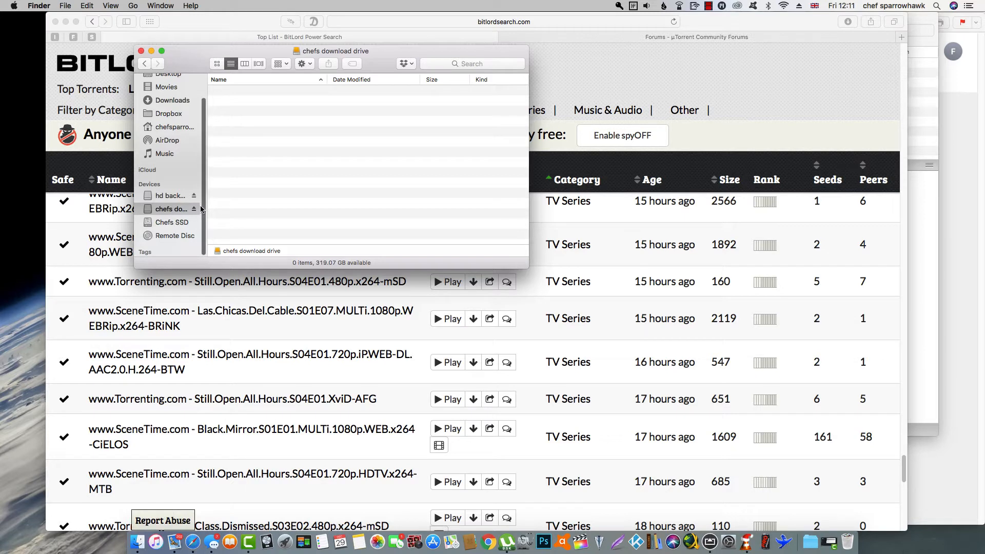
{"action": "mouse_move", "coordinate": [207, 244]}
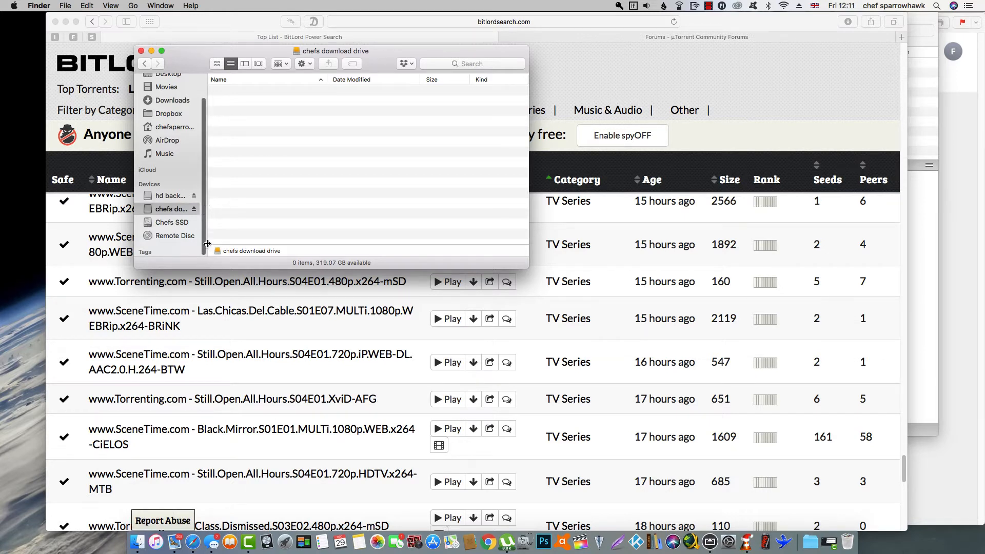
{"action": "mouse_move", "coordinate": [206, 233]}
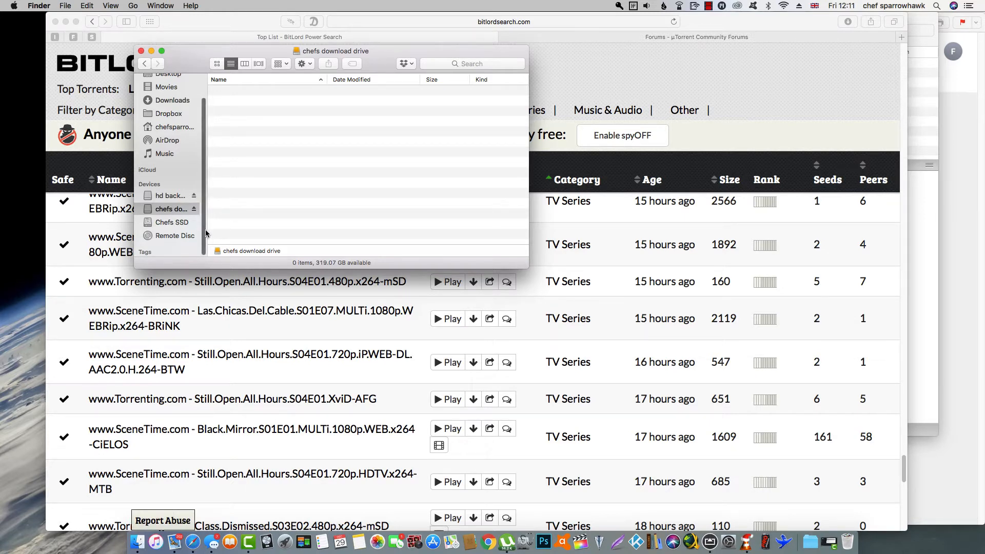
{"action": "mouse_move", "coordinate": [206, 229]}
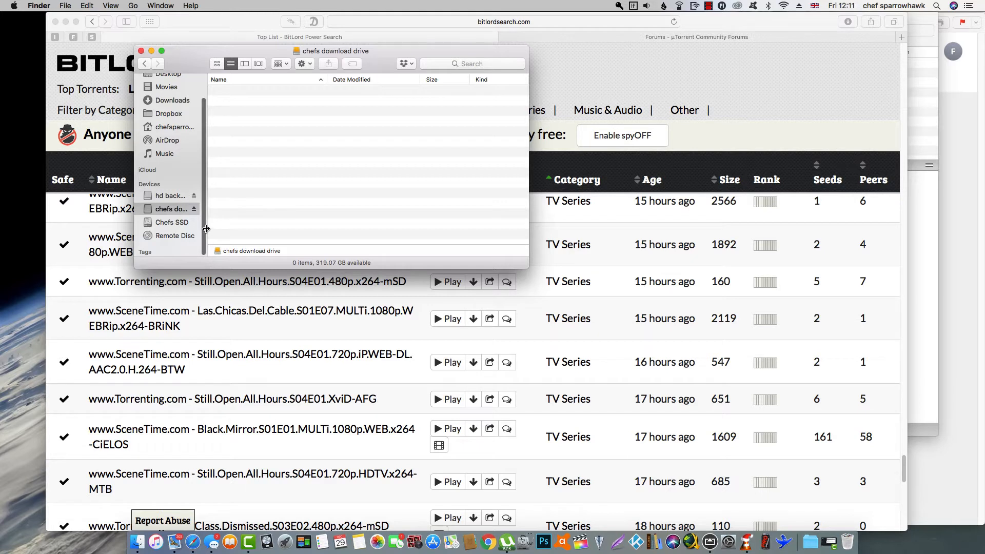
{"action": "mouse_move", "coordinate": [204, 232]}
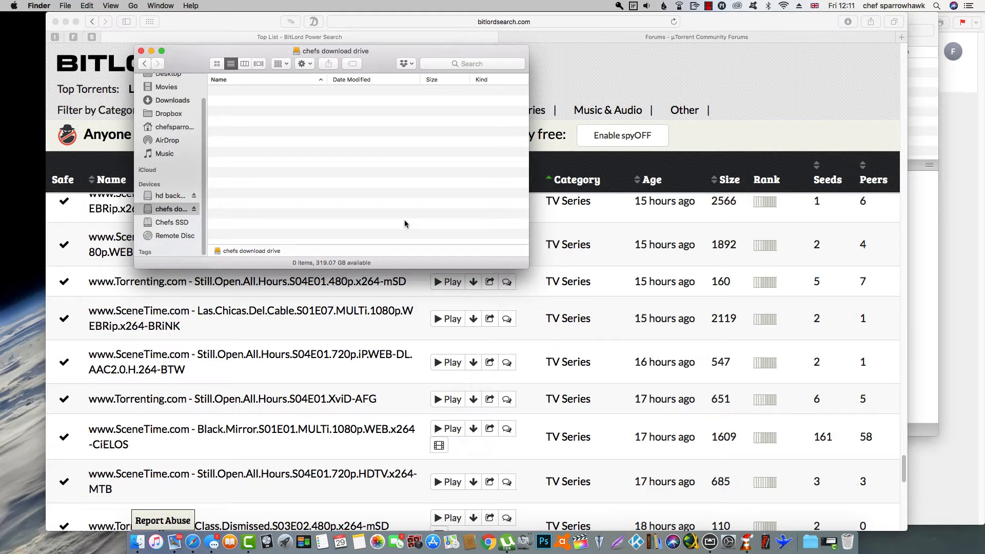
{"action": "mouse_move", "coordinate": [354, 341]}
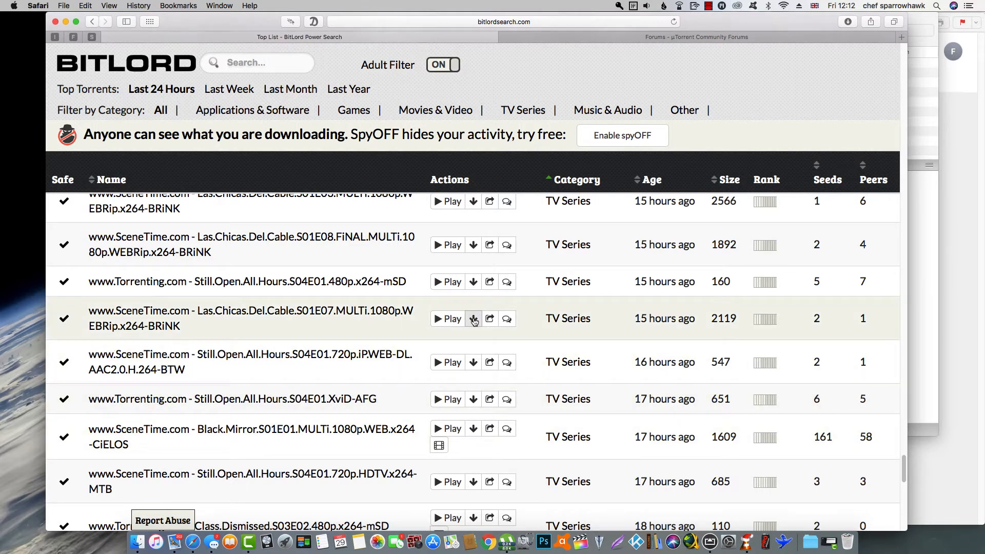
- Send the Las Chicas Del Cable S01E07 torrent to uTorrent and add it to chefs download drive
{"action": "left_click", "coordinate": [473, 318]}
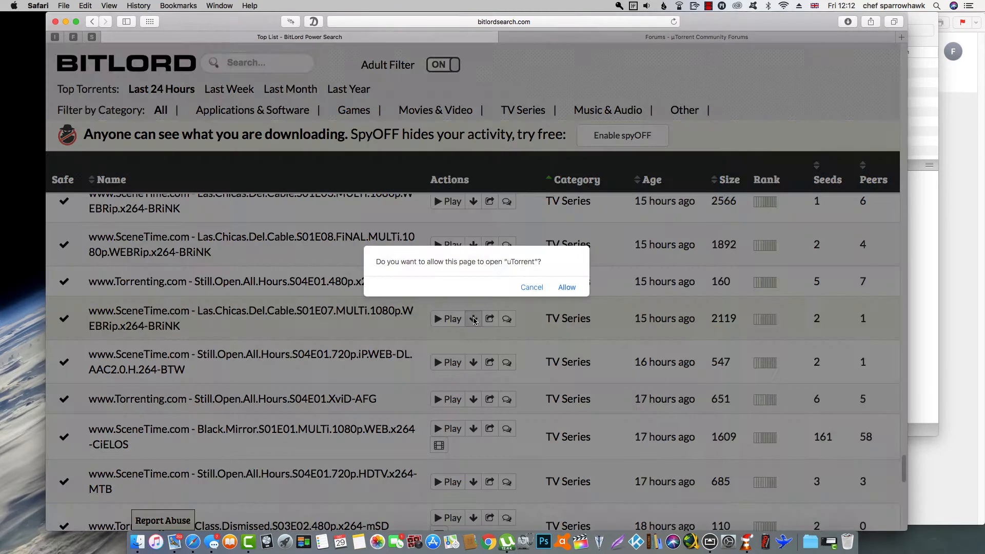
{"action": "left_click", "coordinate": [566, 288]}
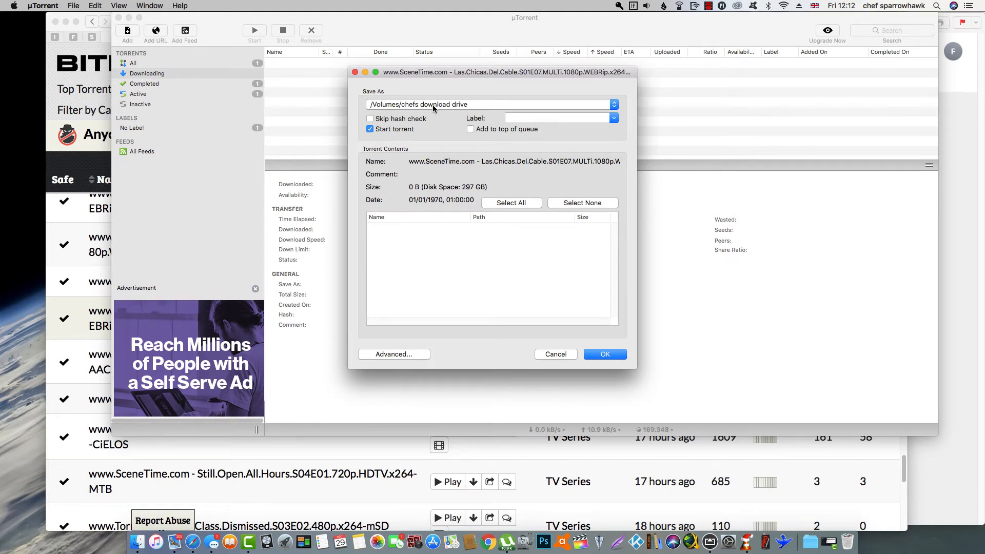
{"action": "mouse_move", "coordinate": [605, 354]}
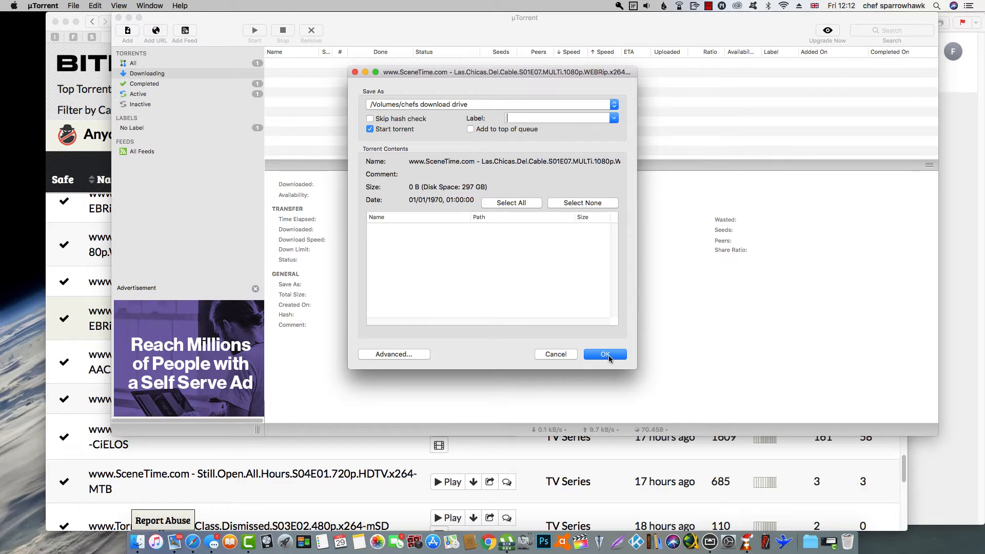
{"action": "left_click", "coordinate": [604, 354]}
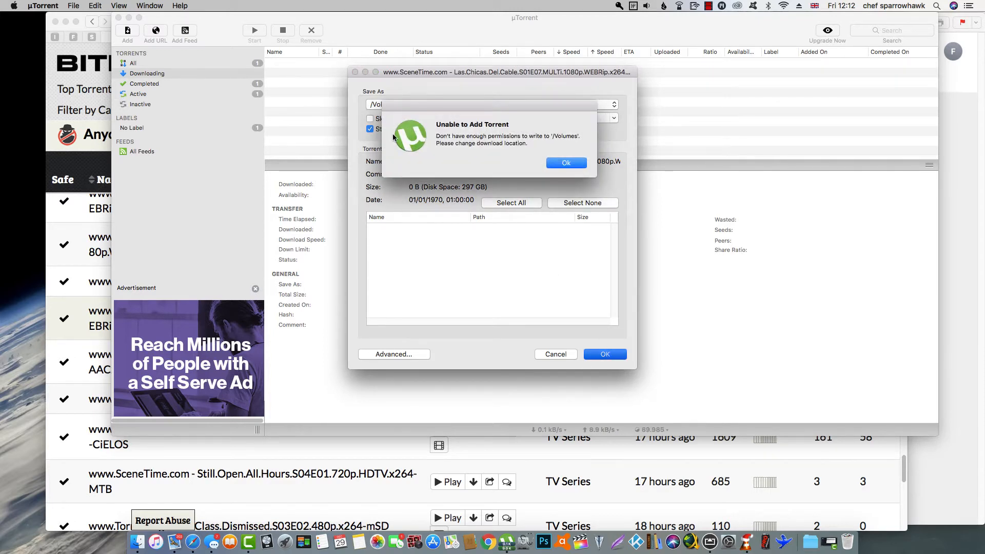
{"action": "mouse_move", "coordinate": [438, 124]}
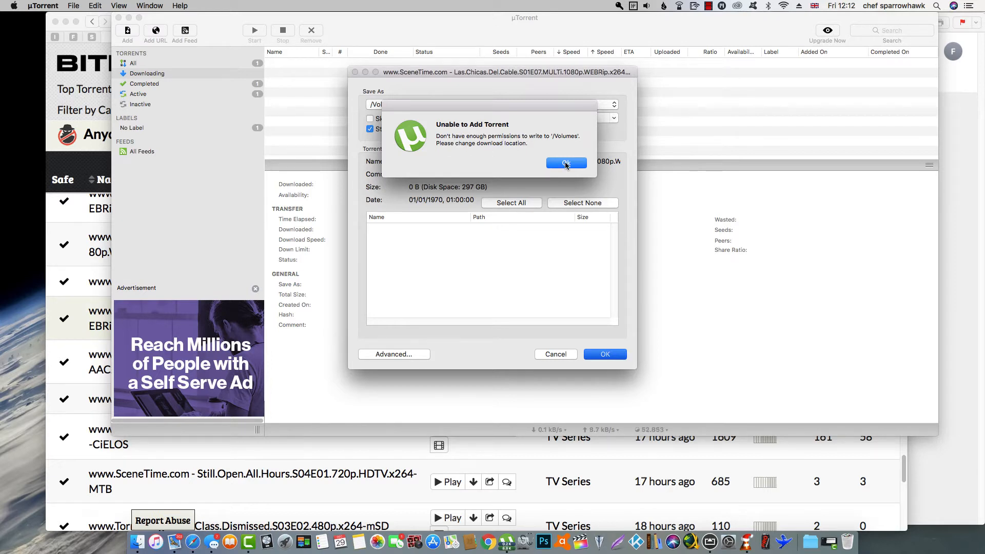
- Dismiss the no-write-permission error for /Volumes and cancel adding the torrent
{"action": "left_click", "coordinate": [564, 163]}
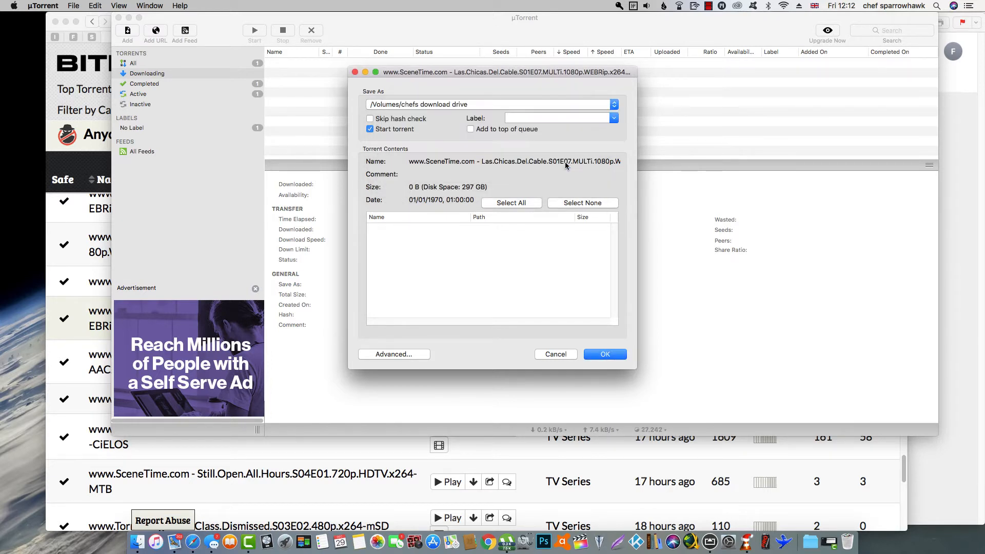
{"action": "left_click", "coordinate": [556, 118]}
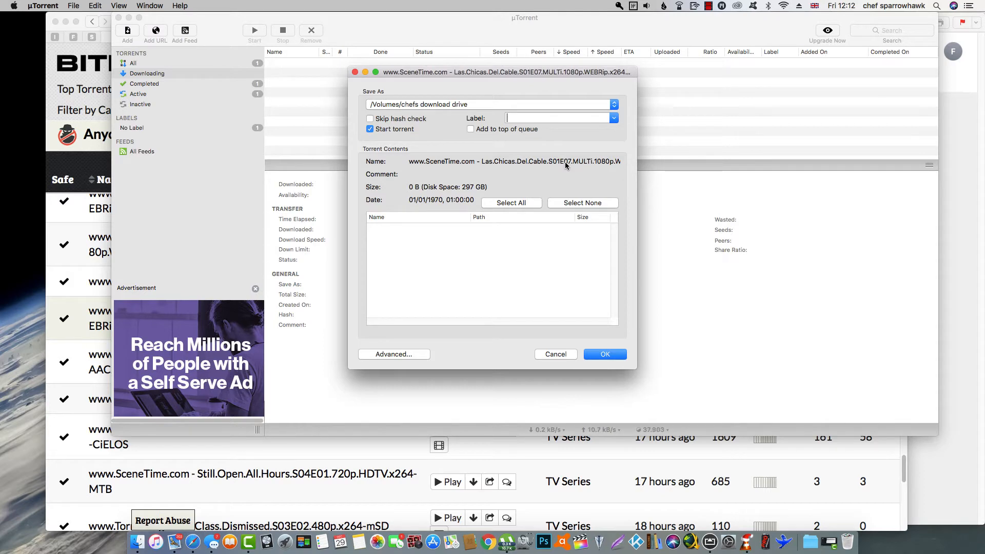
{"action": "mouse_move", "coordinate": [566, 355]}
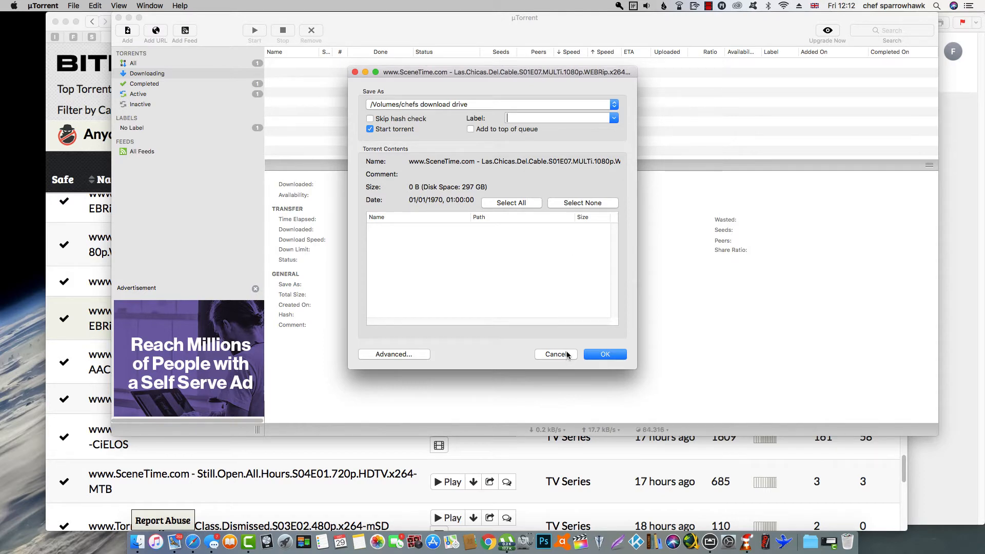
{"action": "left_click", "coordinate": [554, 354]}
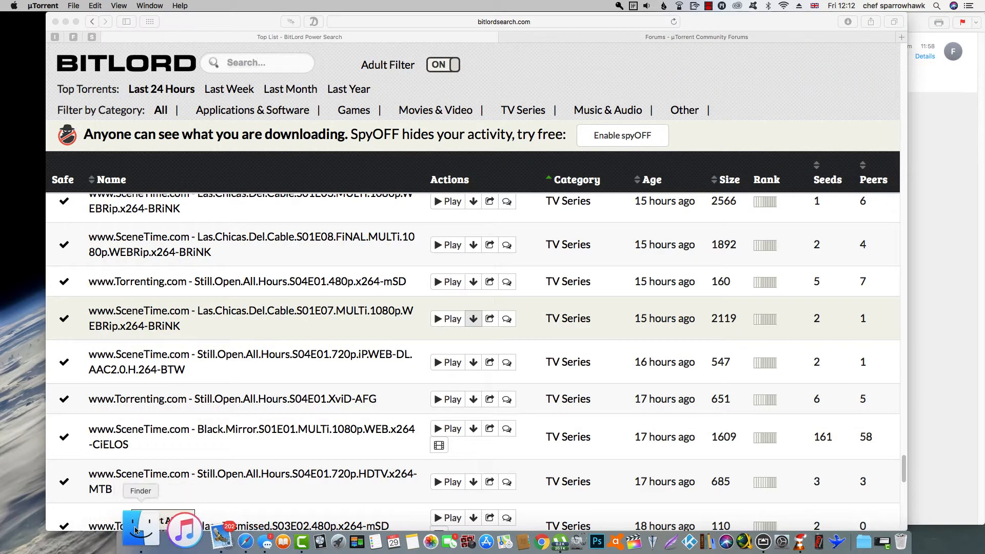
- Check chefs download drive's Get Info permissions, confirming everyone has Read & Write
{"action": "left_click", "coordinate": [140, 536]}
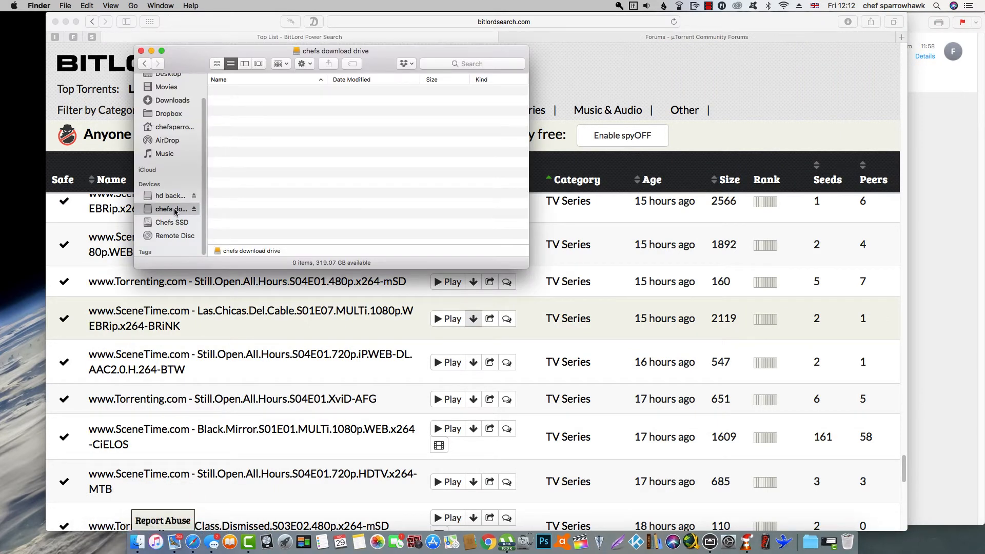
{"action": "left_click", "coordinate": [169, 208]}
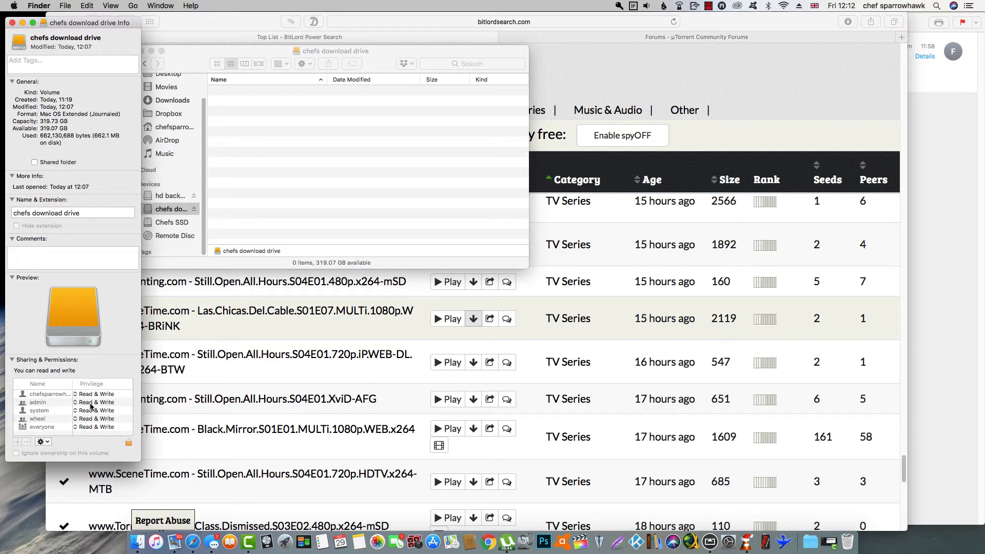
{"action": "mouse_move", "coordinate": [91, 424]}
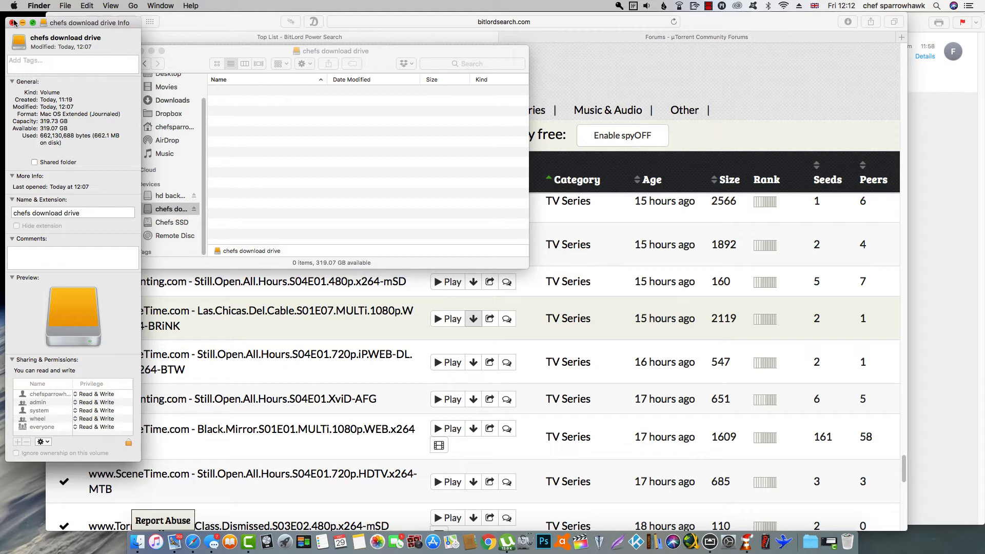
{"action": "left_click", "coordinate": [13, 23]}
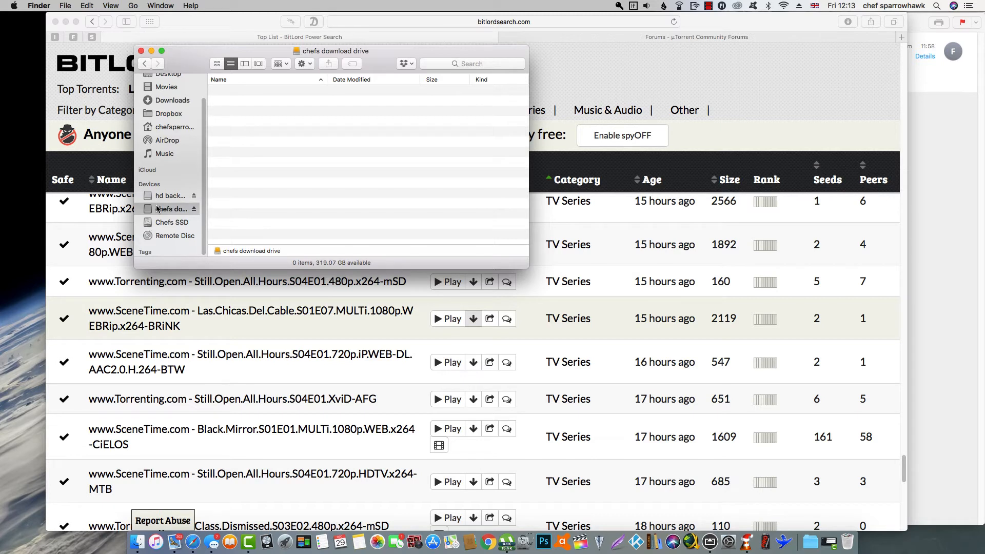
{"action": "mouse_move", "coordinate": [162, 199]}
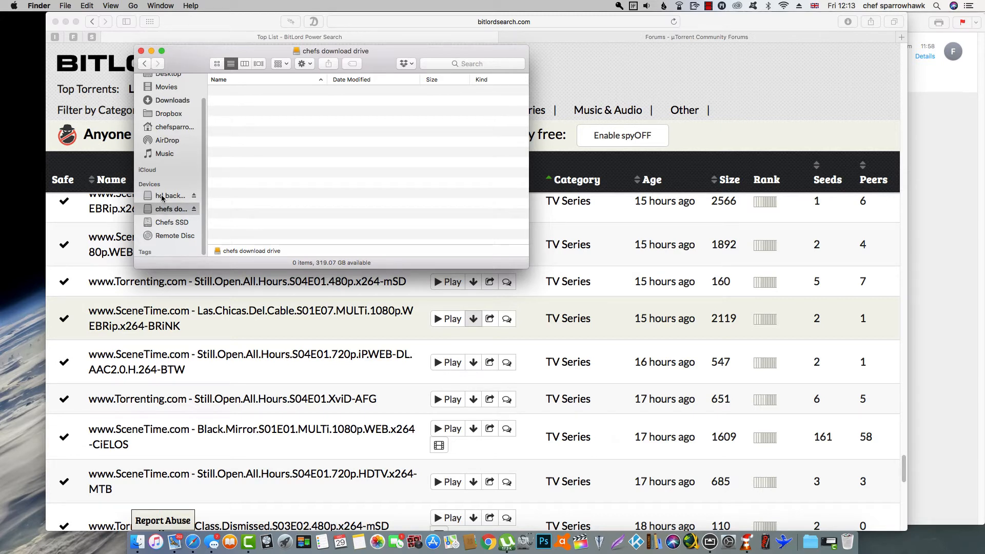
- Create a new folder on the drive and name it downloads
{"action": "right_click", "coordinate": [302, 150]}
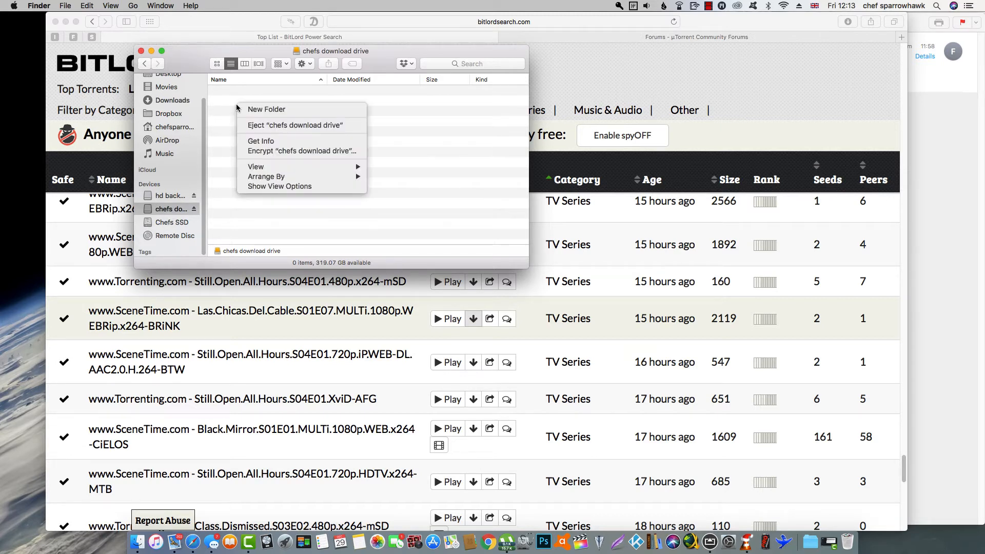
{"action": "left_click", "coordinate": [266, 108]}
{"action": "type", "text": "c"}
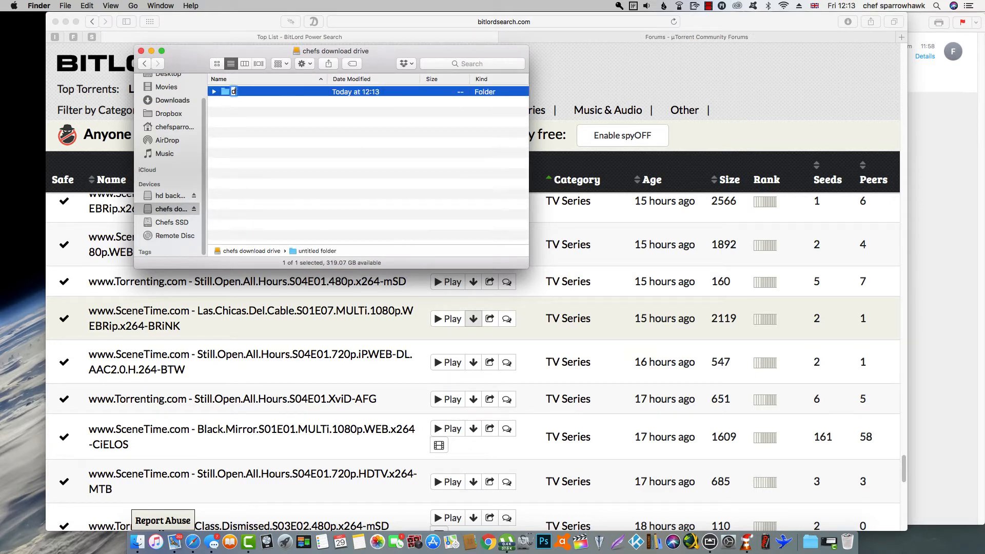
{"action": "type", "text": "ownlao"}
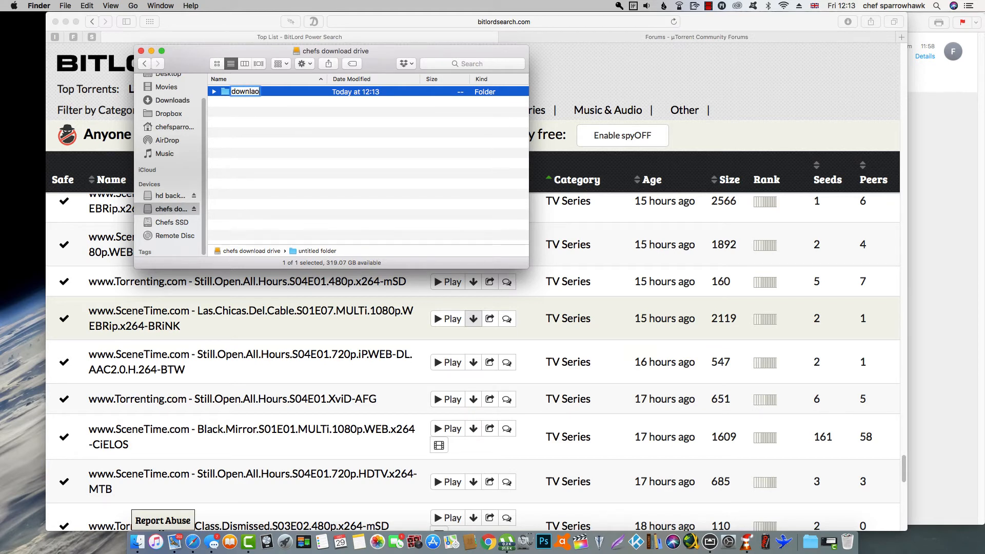
{"action": "type", "text": "ds"}
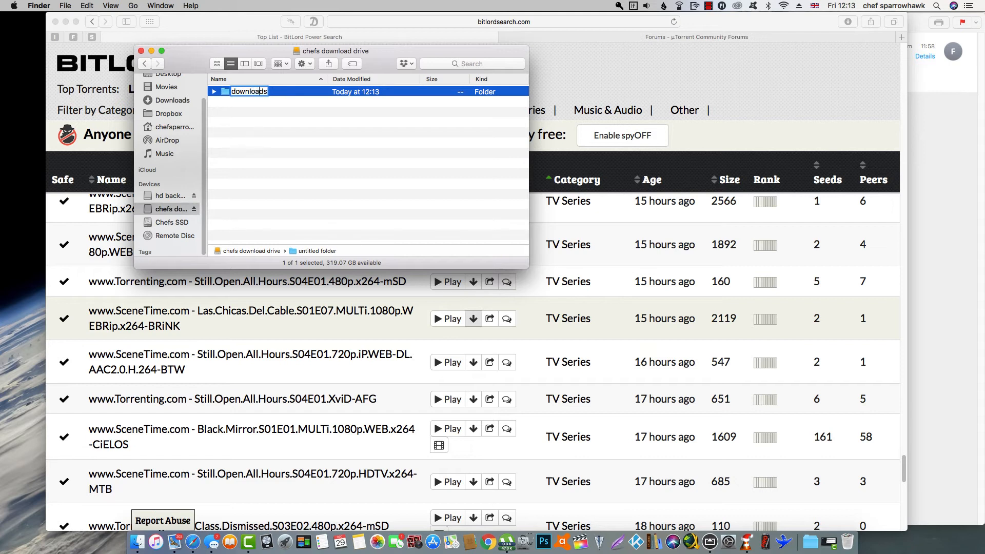
{"action": "mouse_move", "coordinate": [248, 129]}
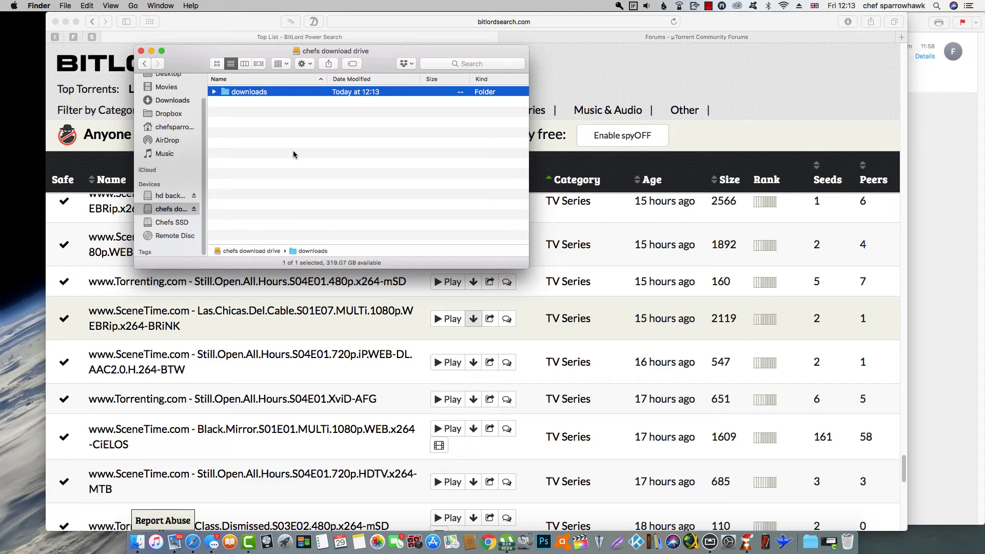
{"action": "mouse_move", "coordinate": [507, 542]}
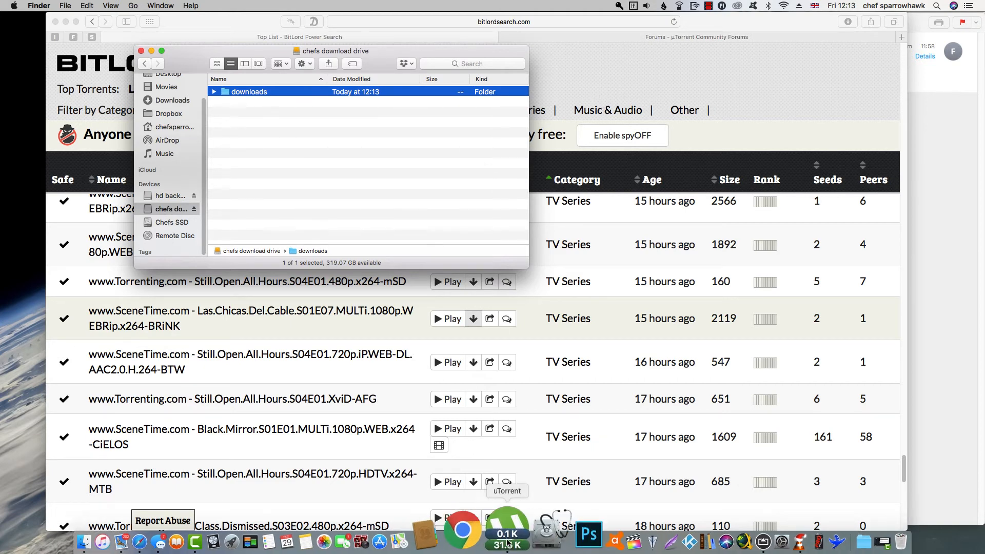
- In uTorrent Preferences Directories, choose Other… for where new downloads go
{"action": "left_click", "coordinate": [507, 533]}
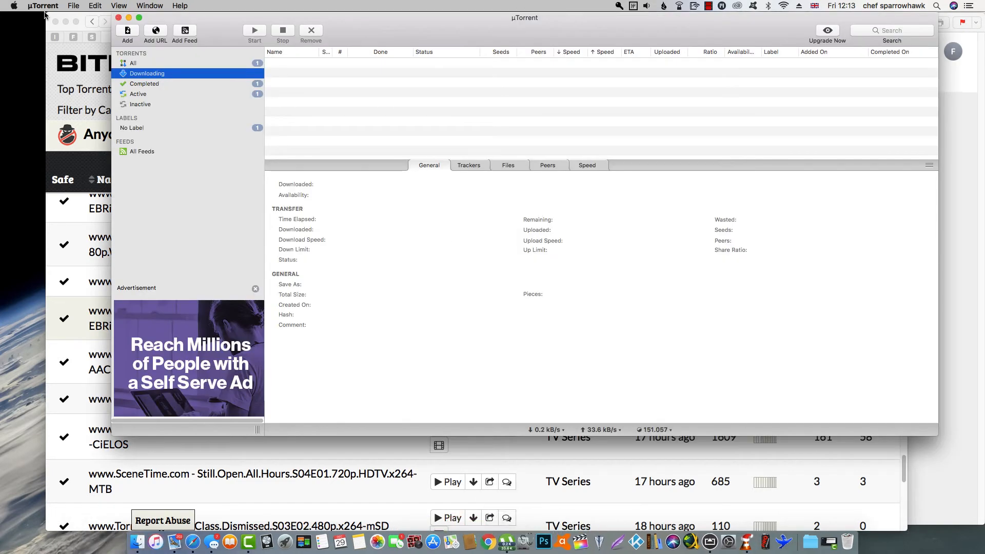
{"action": "left_click", "coordinate": [43, 6]}
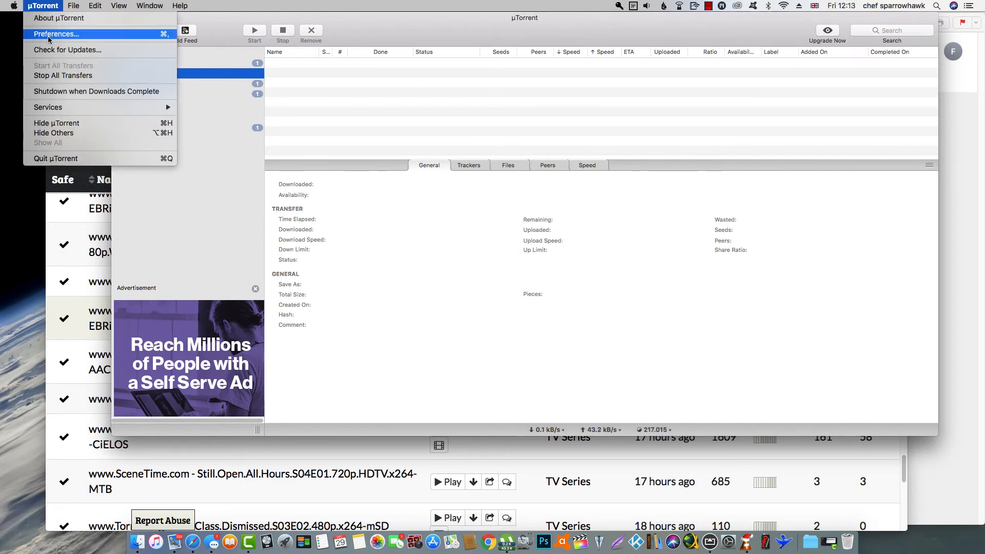
{"action": "left_click", "coordinate": [56, 34]}
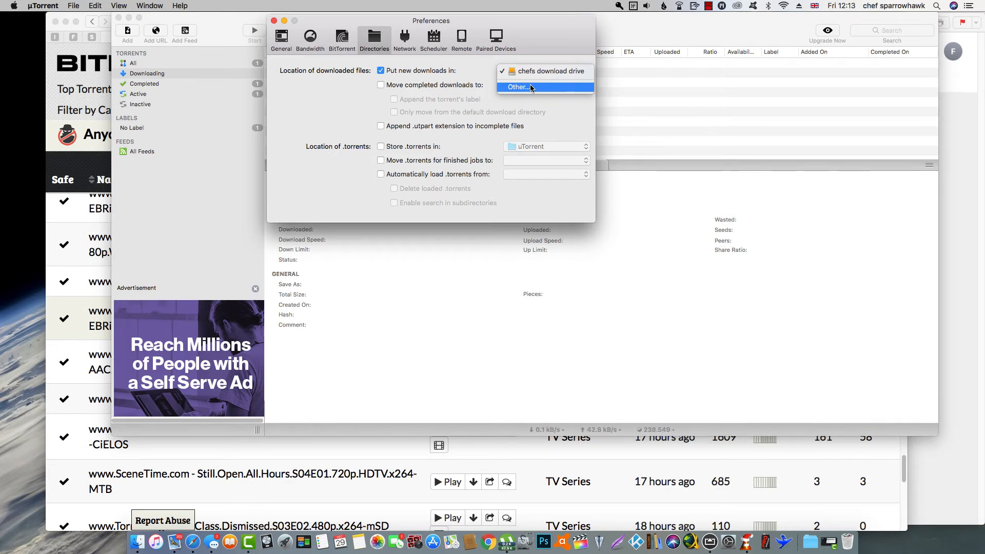
{"action": "left_click", "coordinate": [515, 87]}
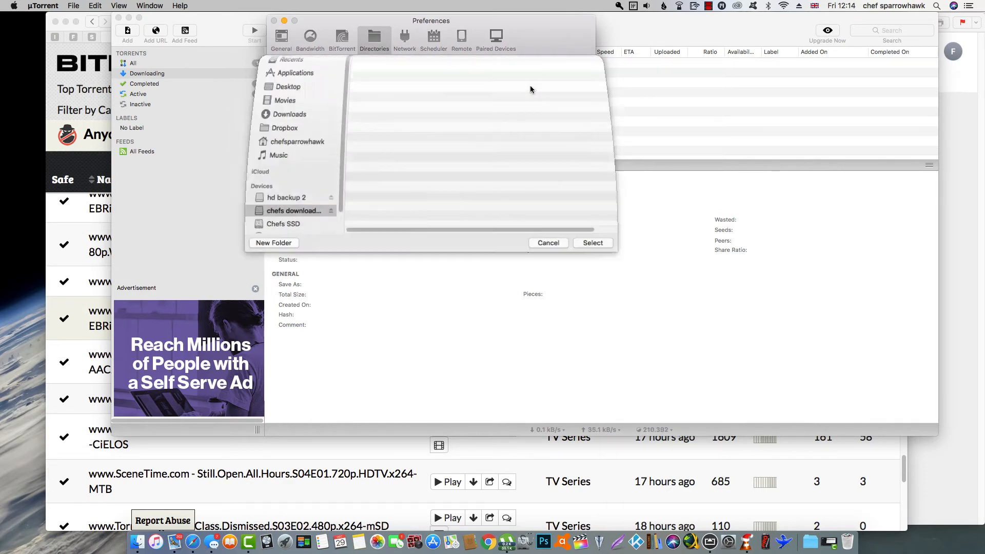
- Select the drive's downloads folder as the save location and return to the BitLord listing
{"action": "left_click", "coordinate": [294, 210]}
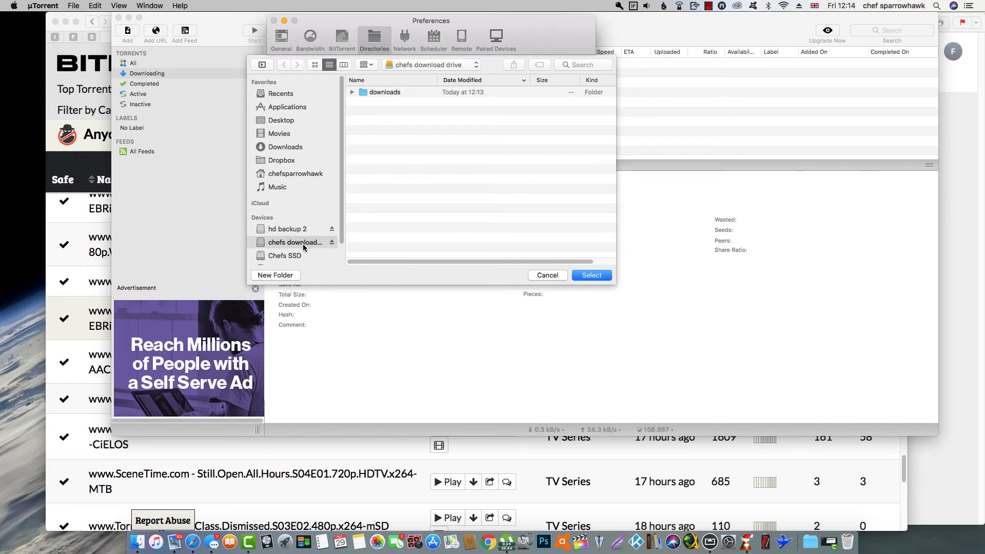
{"action": "mouse_move", "coordinate": [371, 98]}
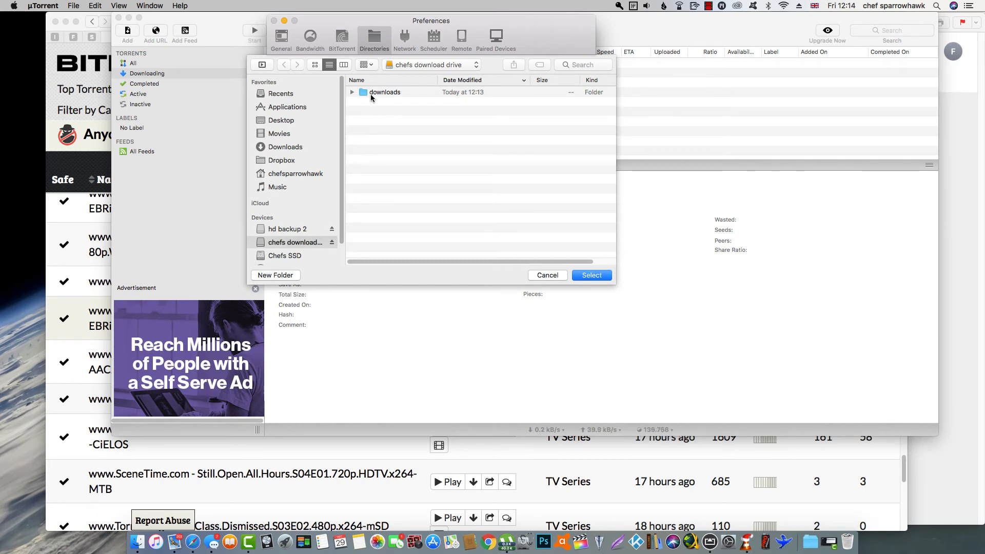
{"action": "left_click", "coordinate": [384, 92]}
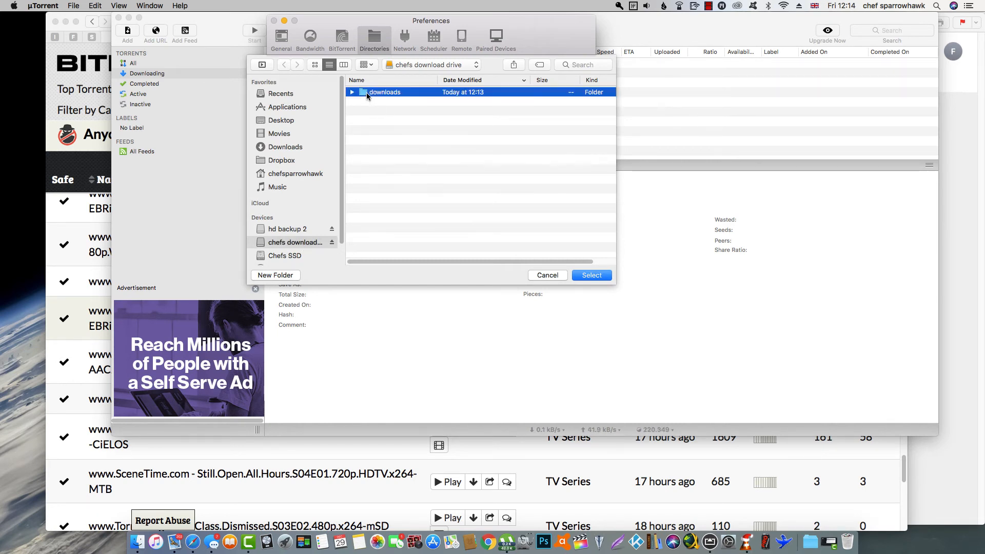
{"action": "left_click", "coordinate": [591, 275]}
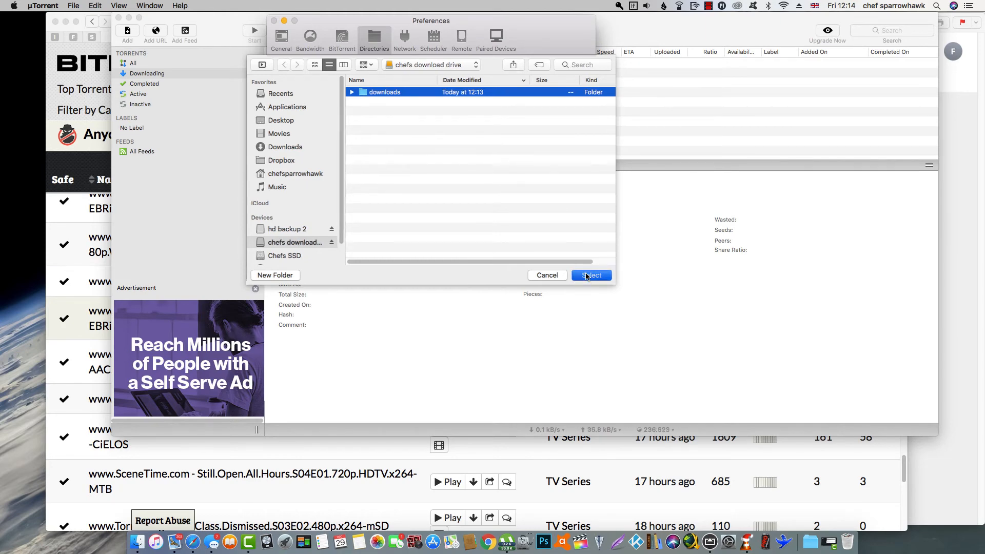
{"action": "left_click", "coordinate": [591, 275]}
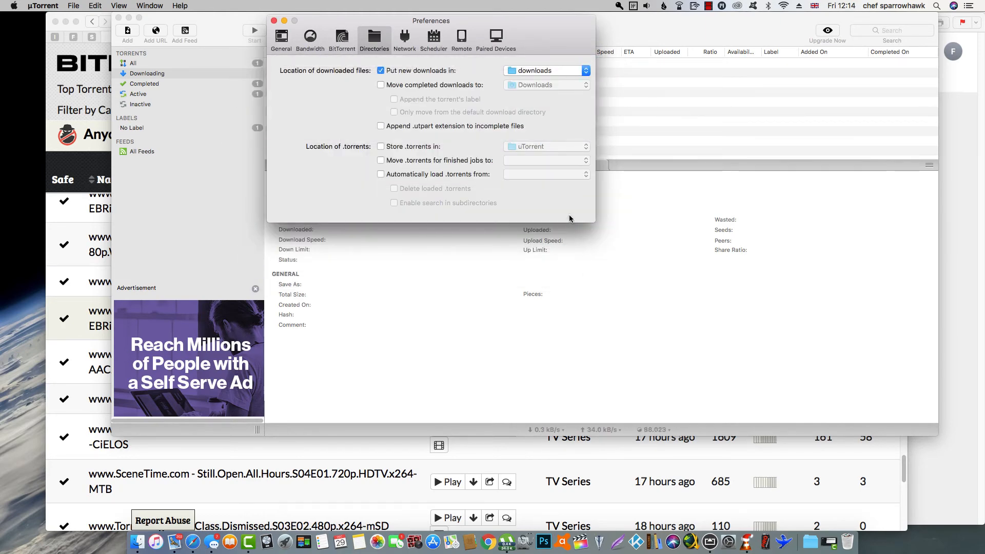
{"action": "left_click", "coordinate": [274, 20]}
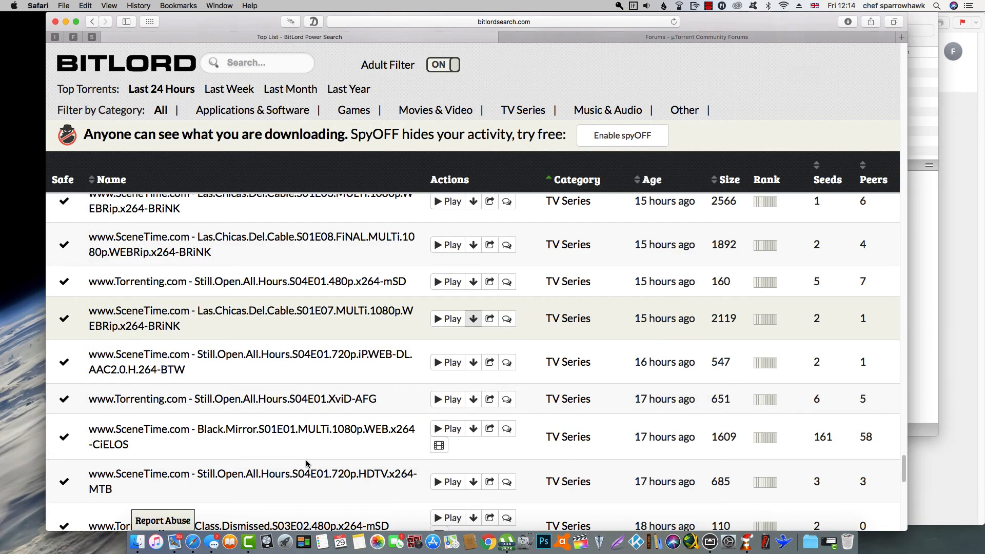
{"action": "mouse_move", "coordinate": [409, 495]}
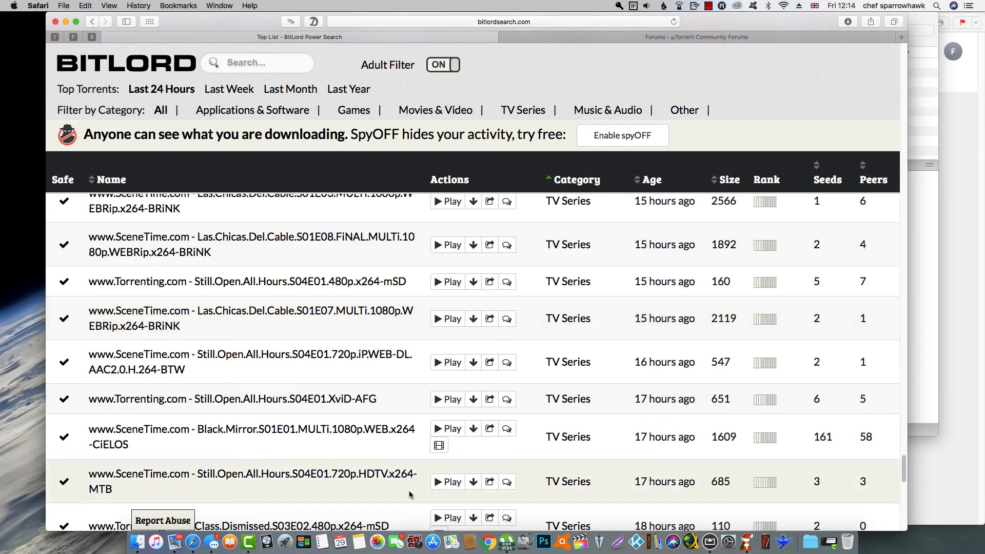
- Add the Still.Open.All.Hours S04E01 720p HDTV torrent to uTorrent, queued into the downloads folder
{"action": "left_click", "coordinate": [473, 482]}
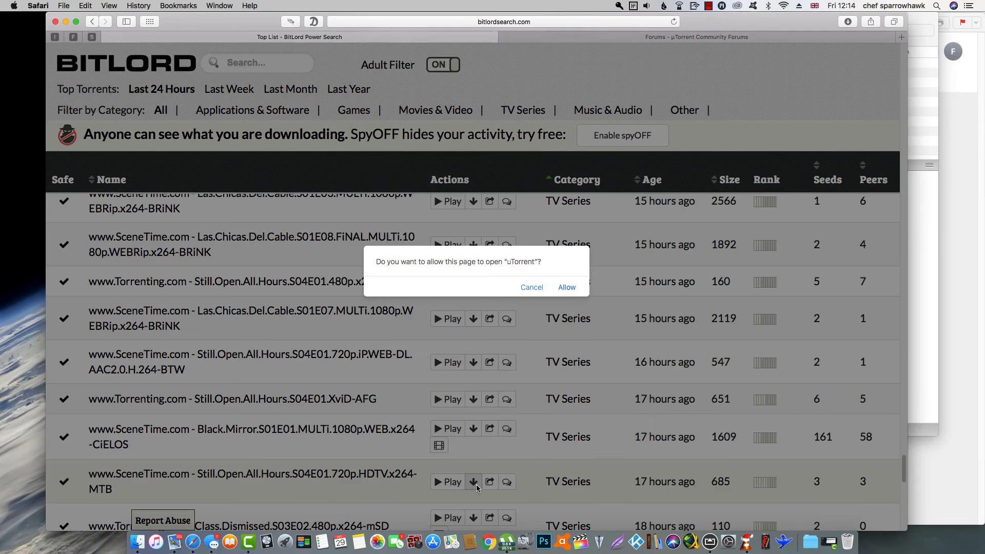
{"action": "left_click", "coordinate": [566, 288]}
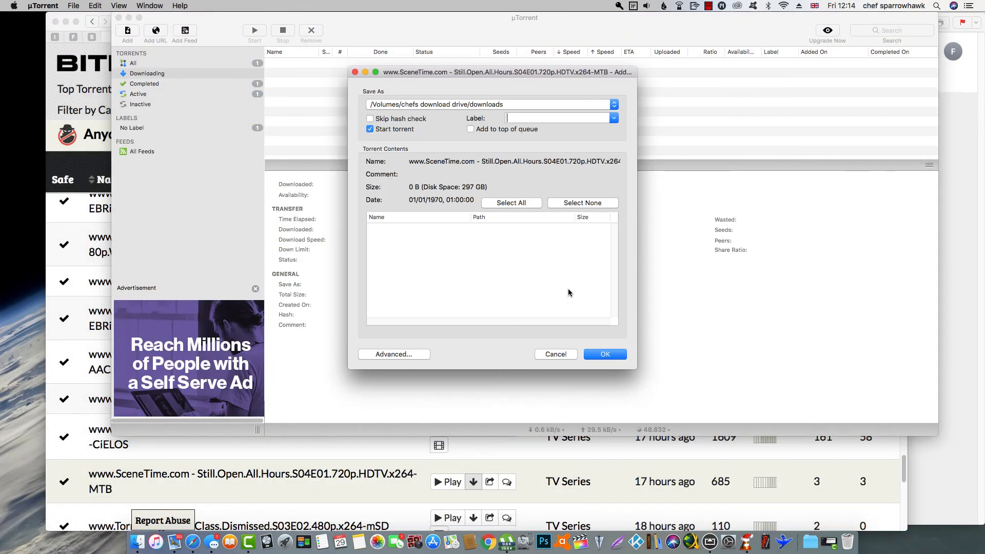
{"action": "left_click", "coordinate": [604, 354]}
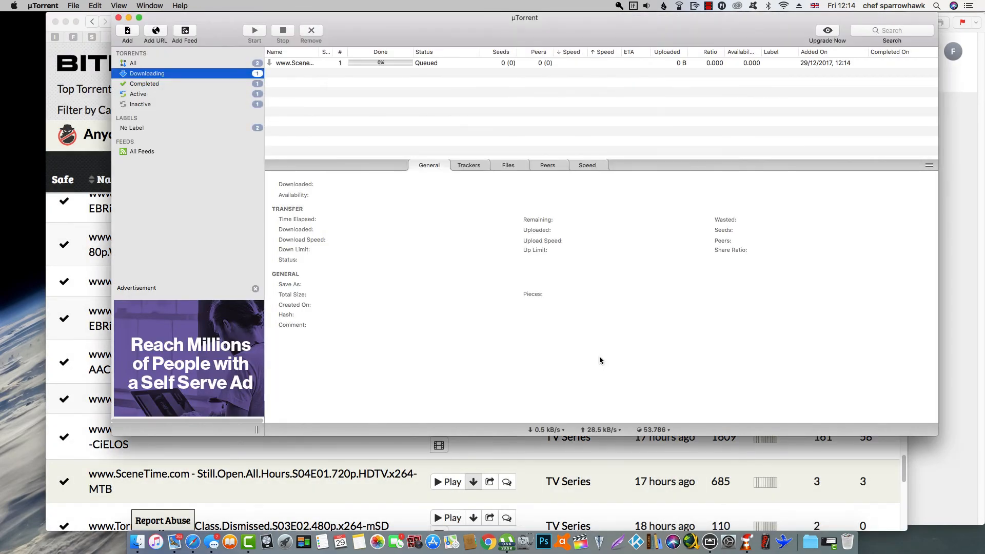